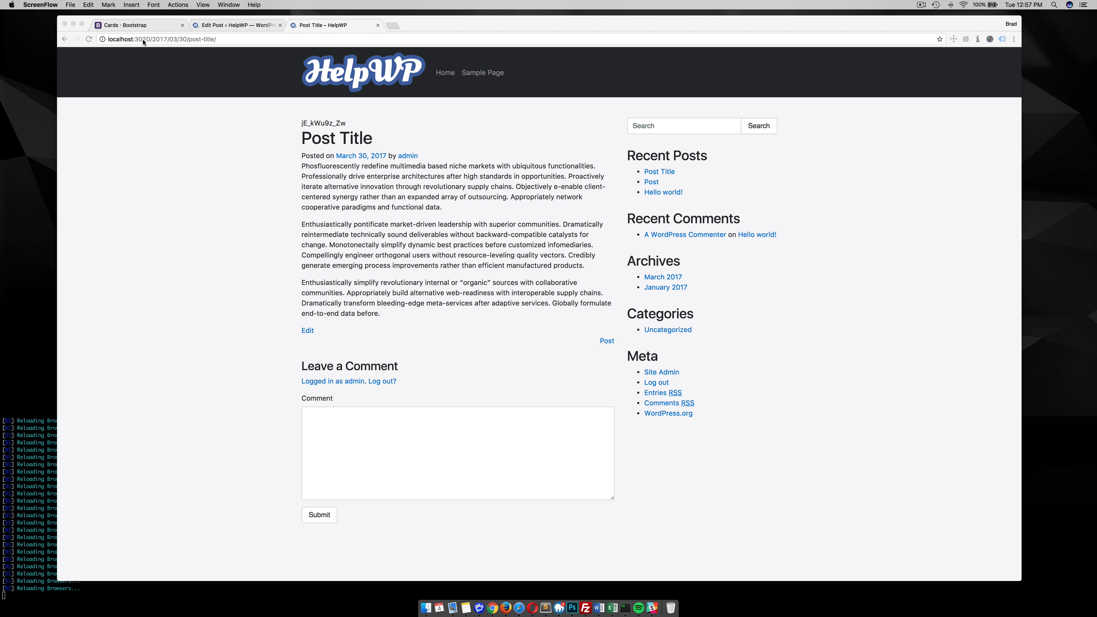
Step: Note the post's current dated address, then switch to the WordPress admin for Permalink Settings
left_click(161, 38)
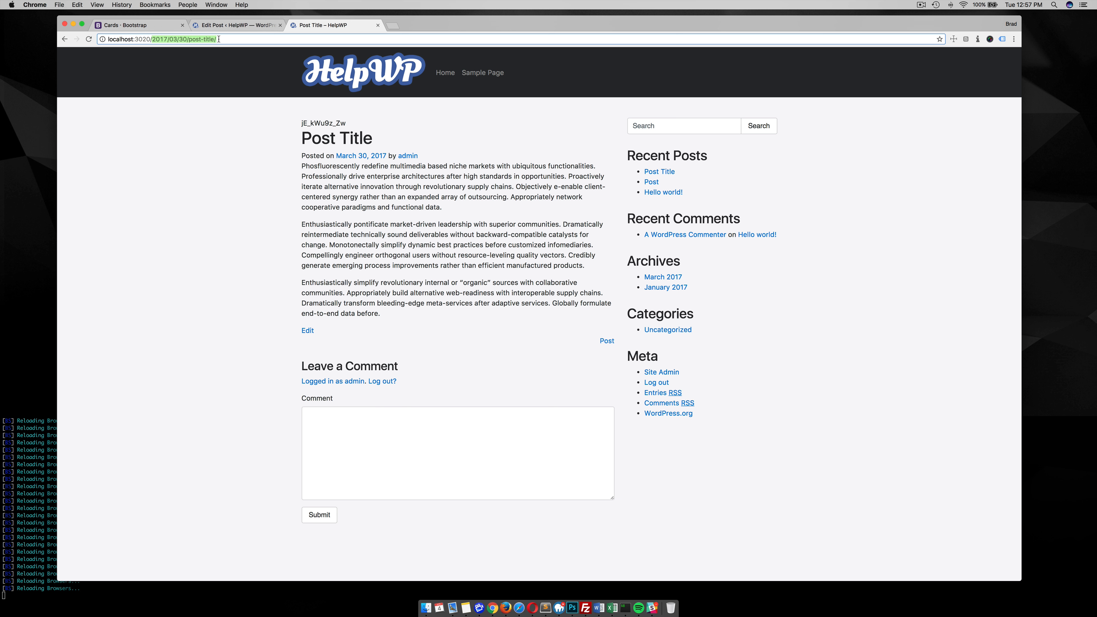
mouse_move(248, 158)
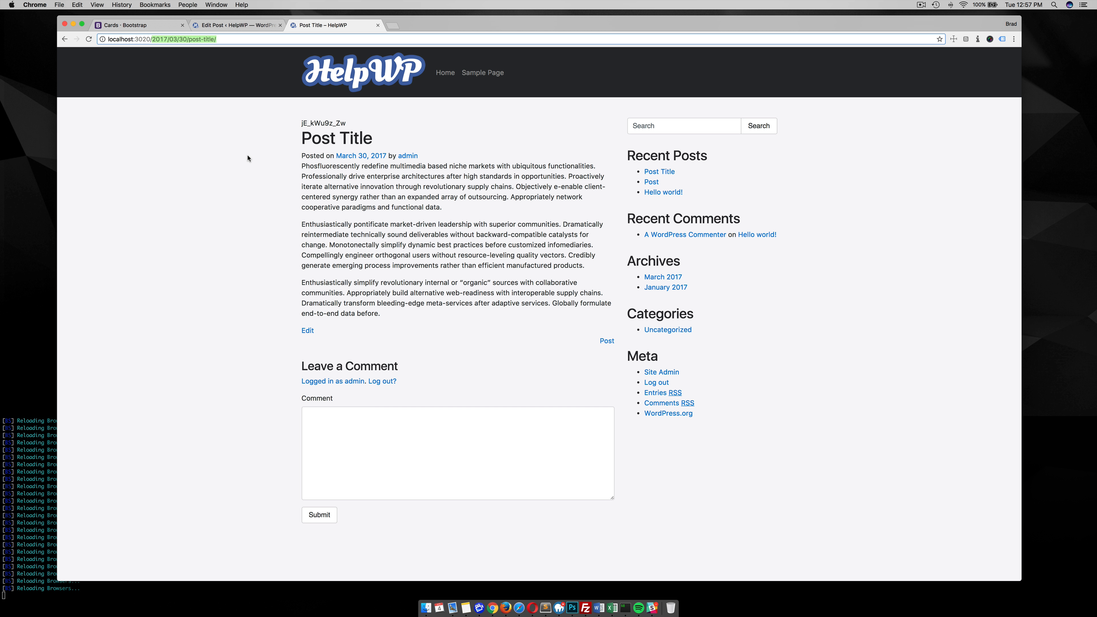
mouse_move(265, 98)
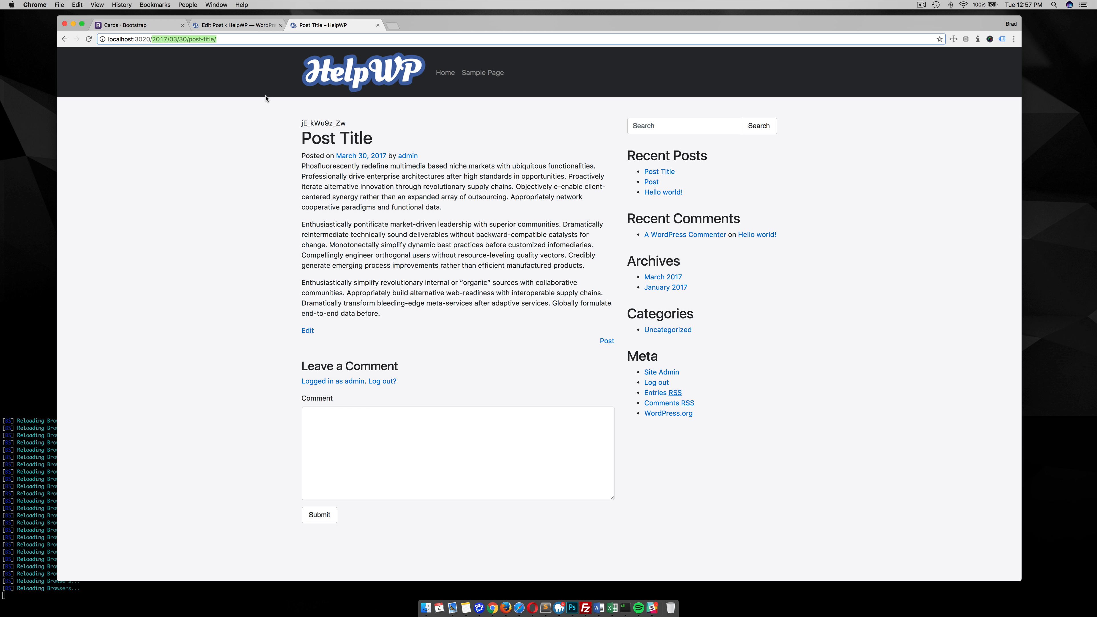
mouse_move(237, 25)
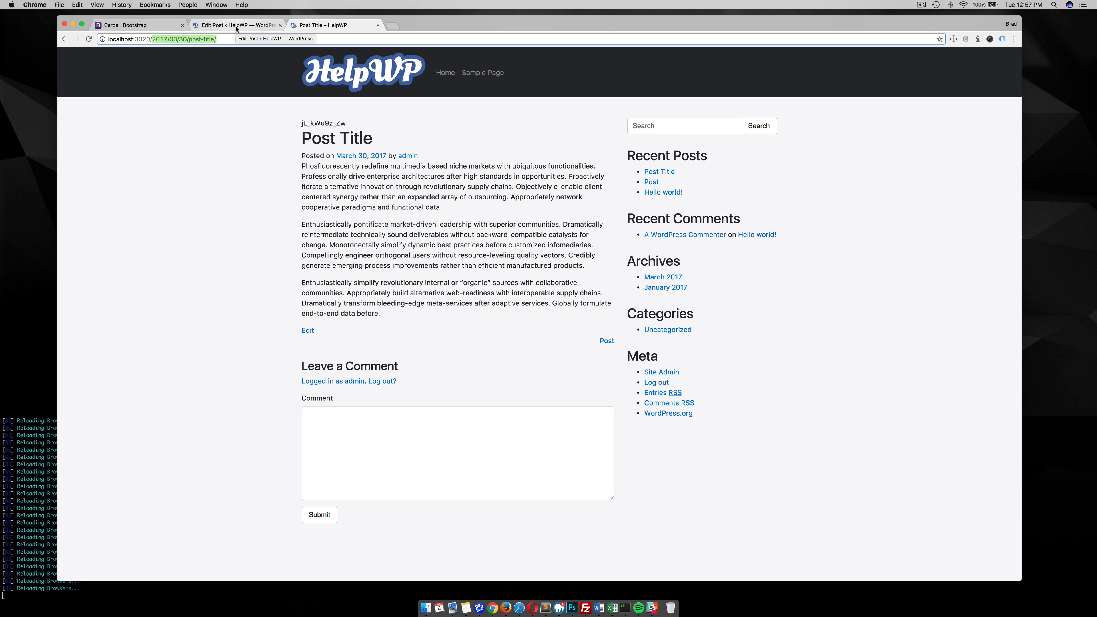
left_click(307, 330)
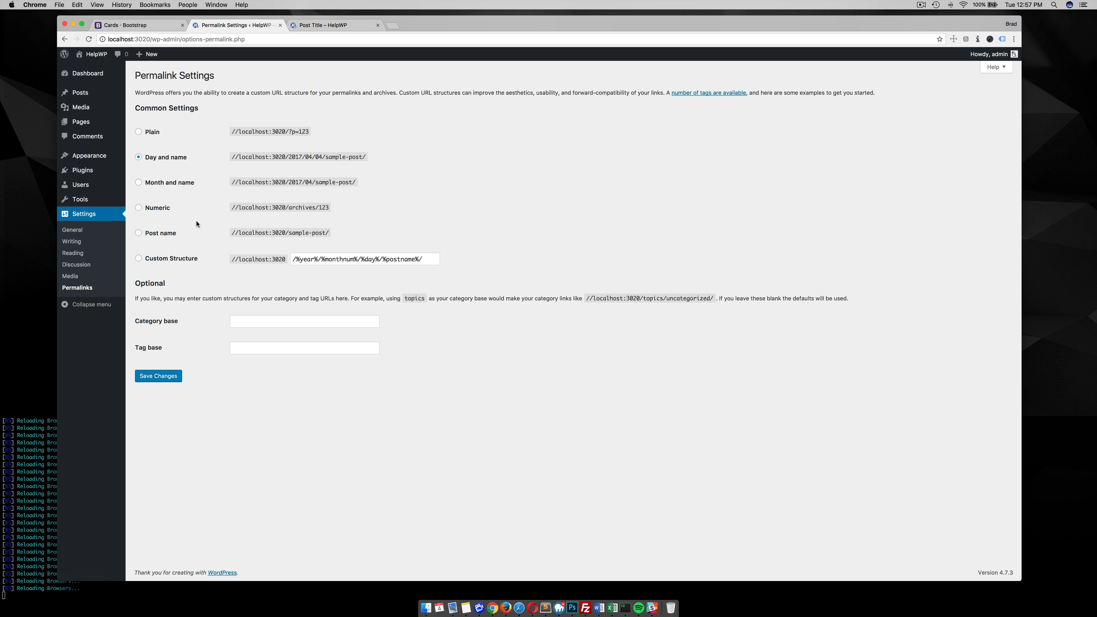
mouse_move(181, 229)
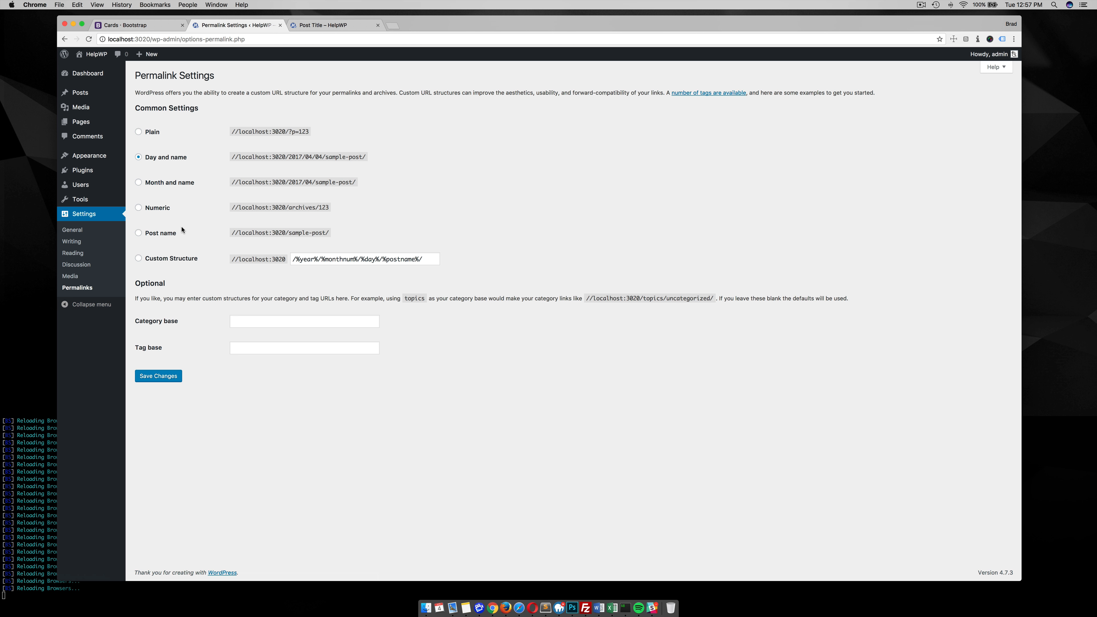
Step: Choose the Post name permalink structure and save the changes
left_click(139, 232)
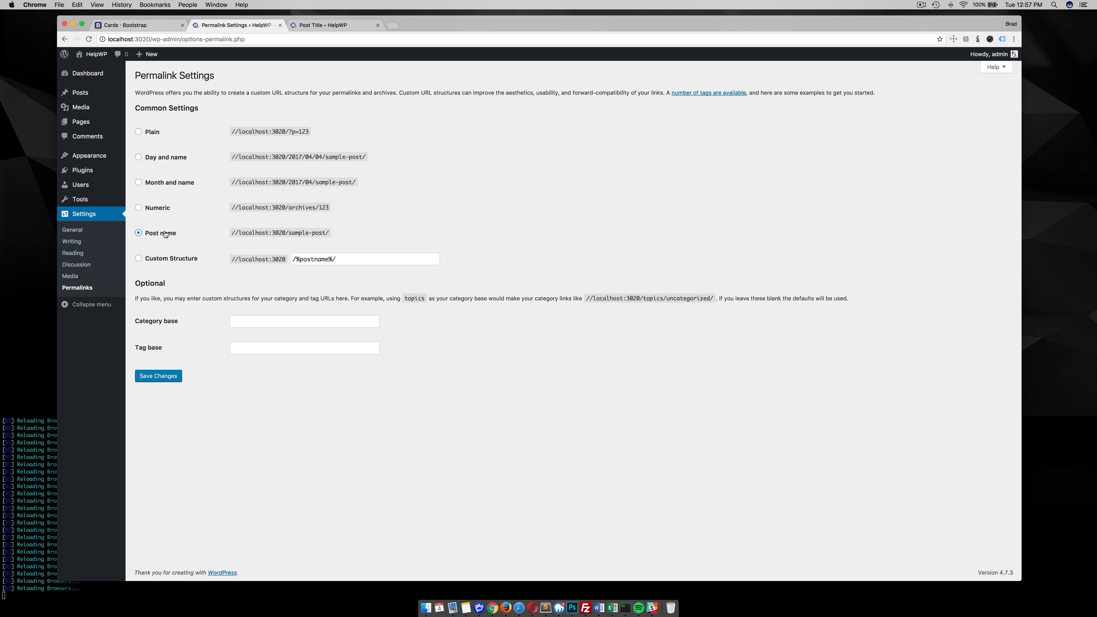
left_click(158, 376)
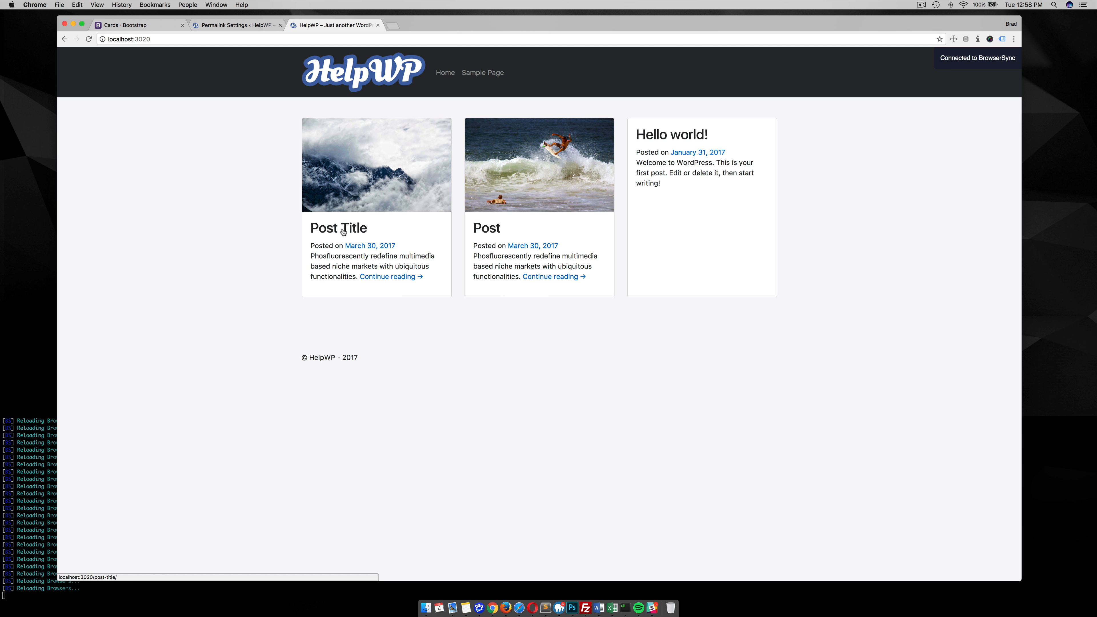
Step: View Post Title at its new /post-title/ address, then return to its editor
left_click(339, 228)
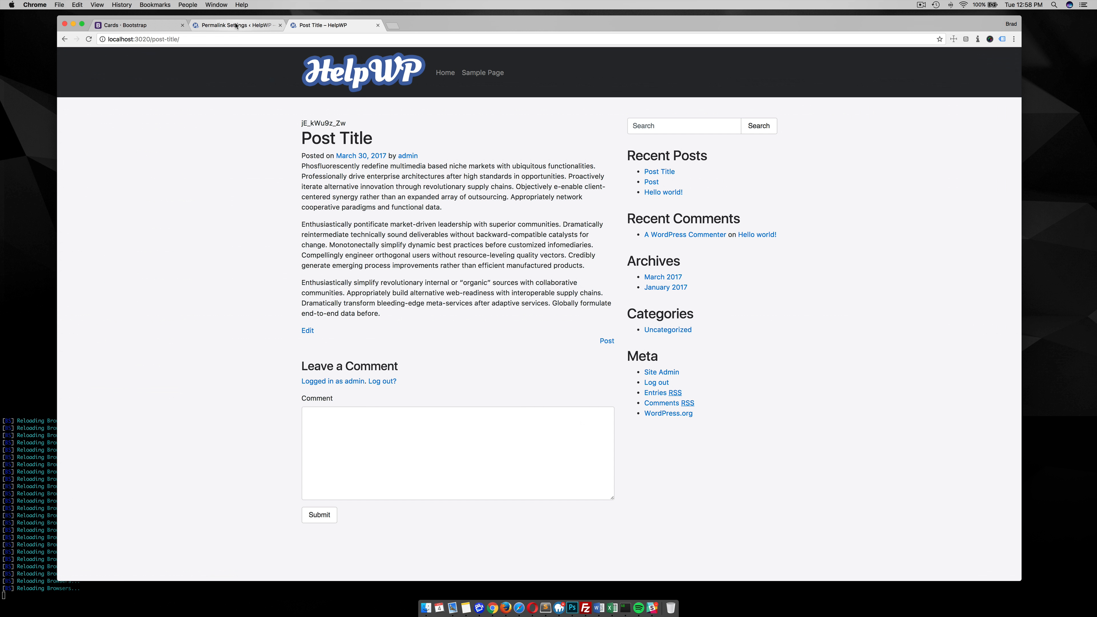
left_click(237, 25)
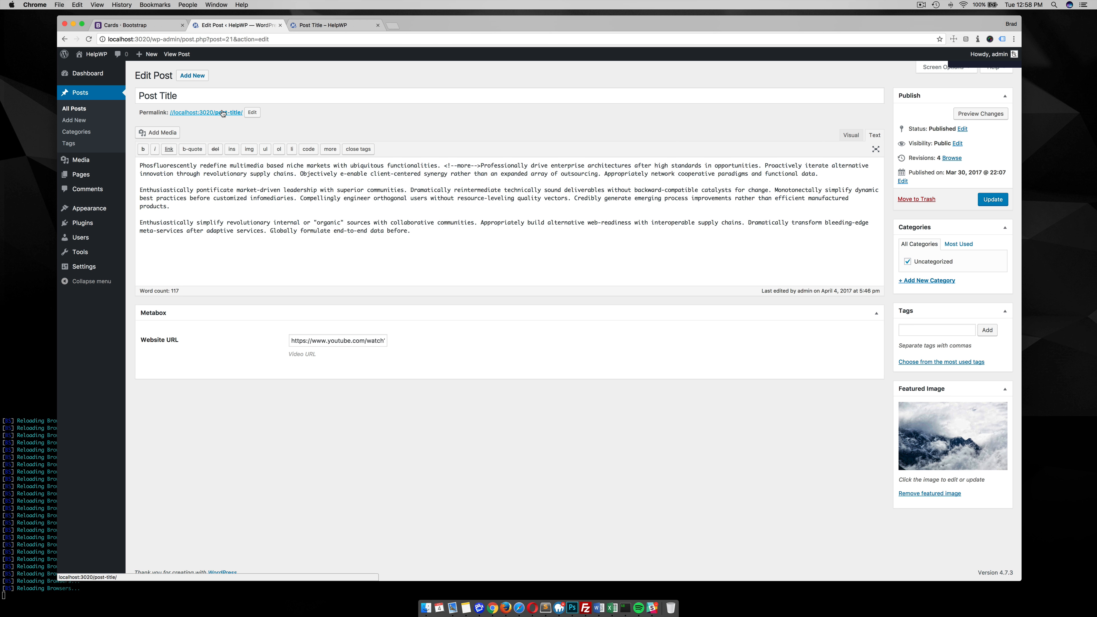
Step: Change the slug to post-title-123, update the post, and confirm it opens at /post-title-123/
left_click(252, 112)
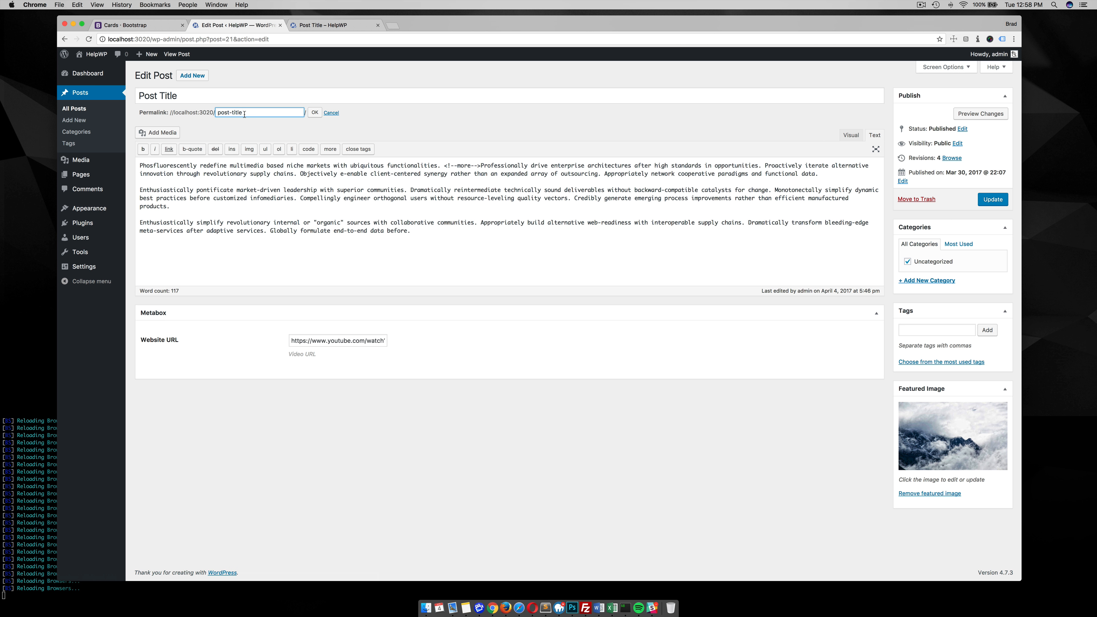
left_click(314, 112)
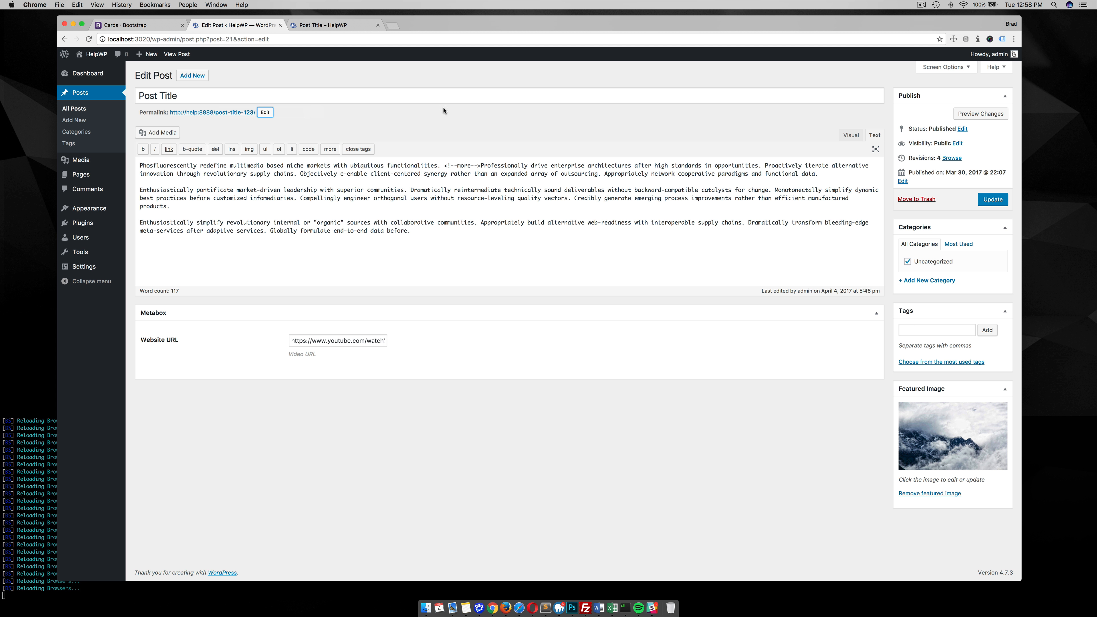
left_click(991, 199)
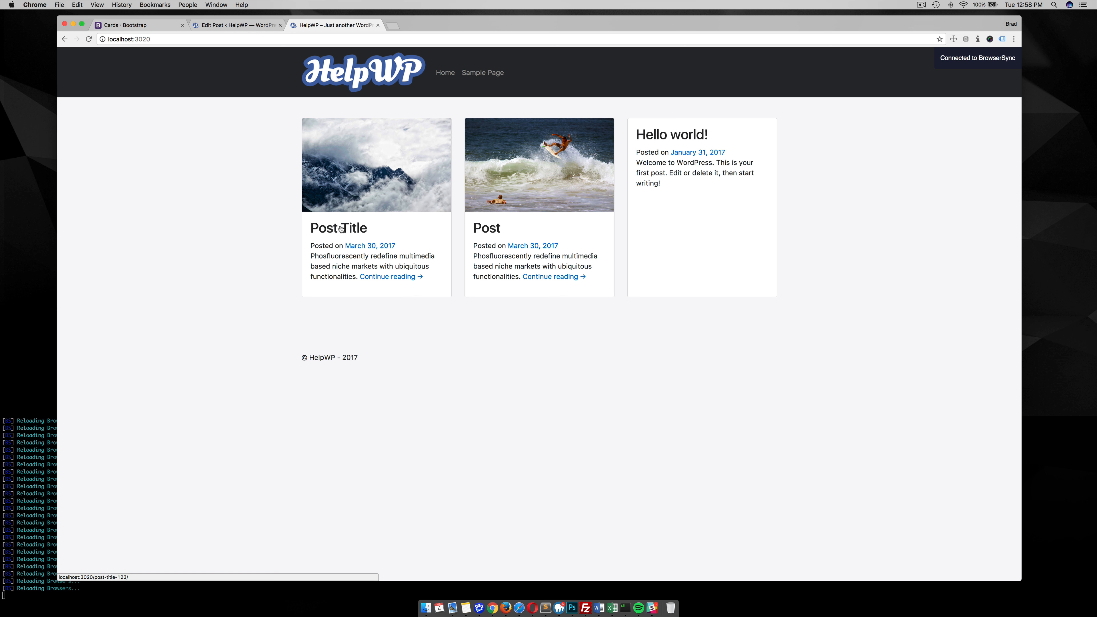
left_click(339, 228)
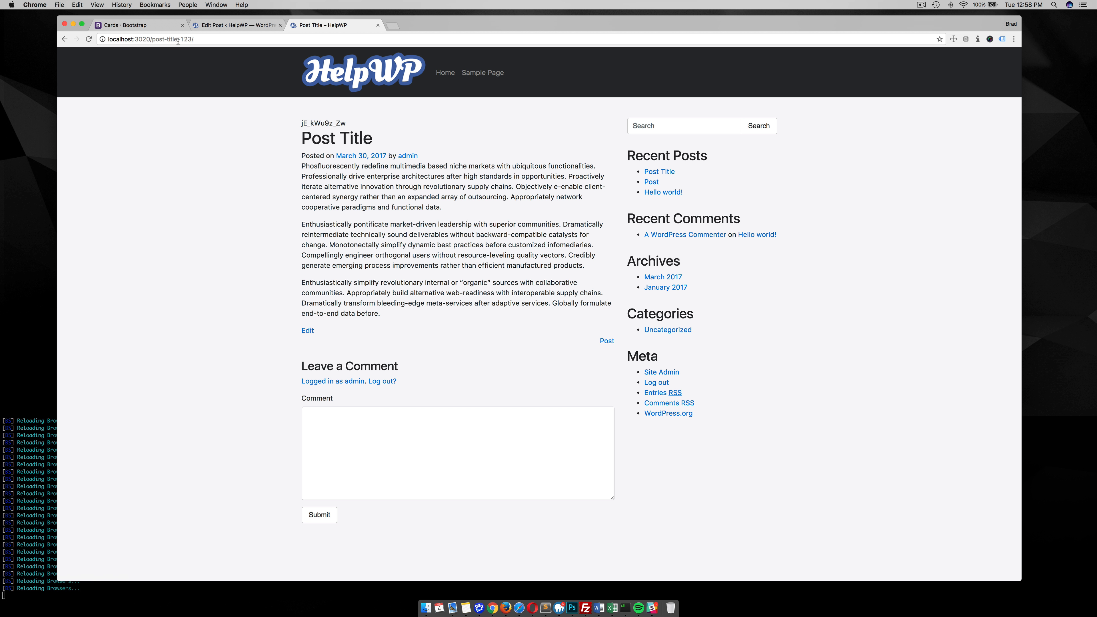
mouse_move(241, 159)
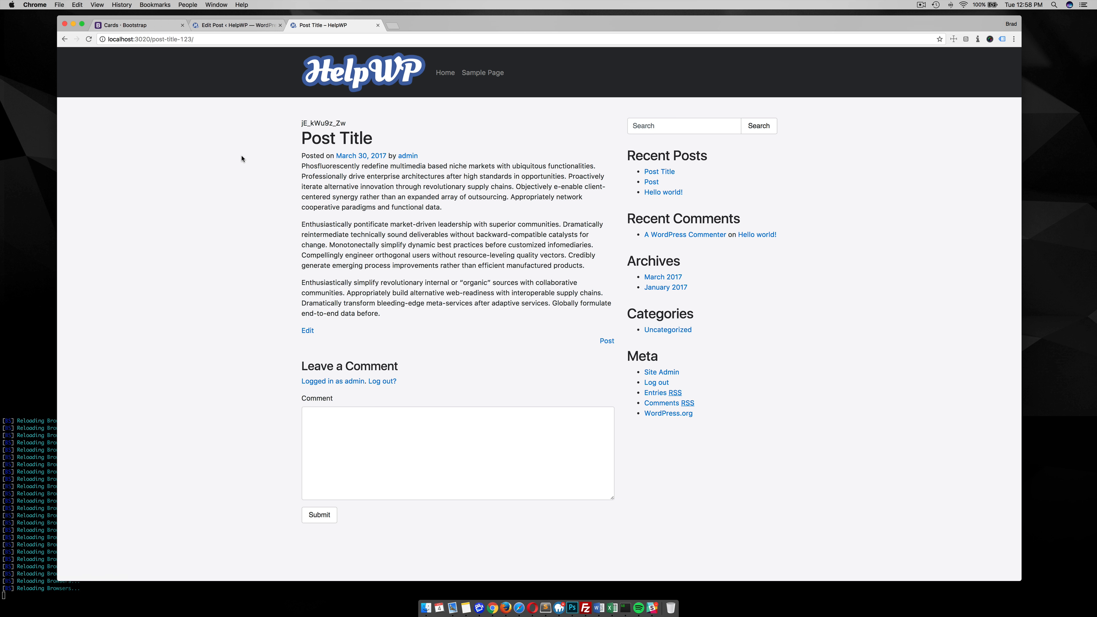